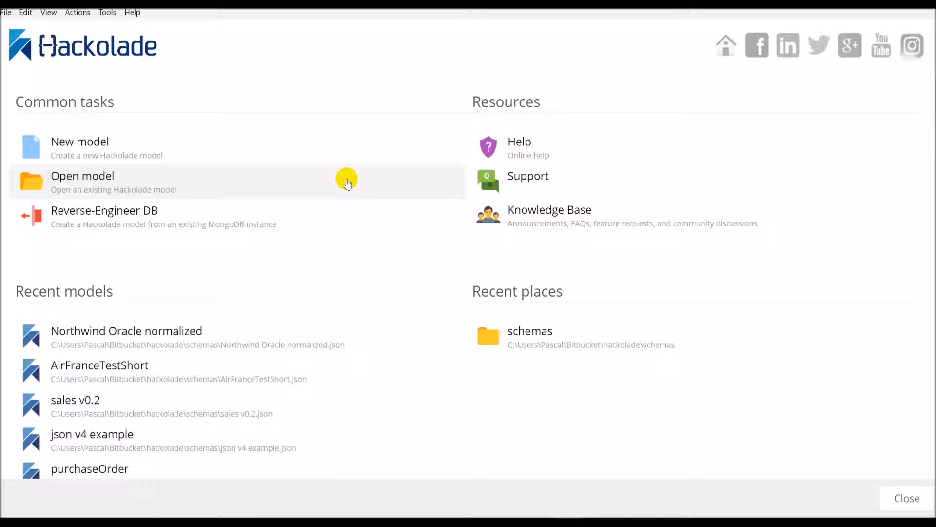
pyautogui.moveTo(117, 147)
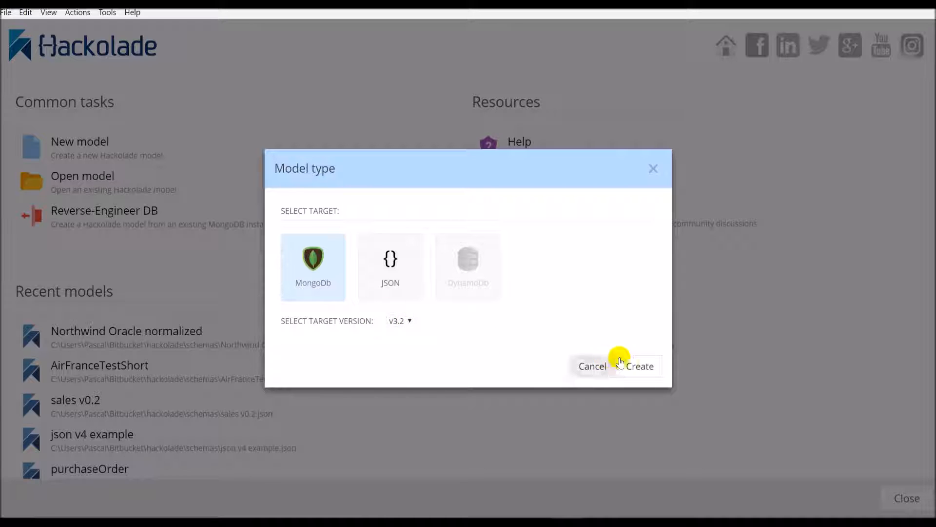
# Step: Create a new empty MongoDB v3.2 model from the start page
pyautogui.click(637, 366)
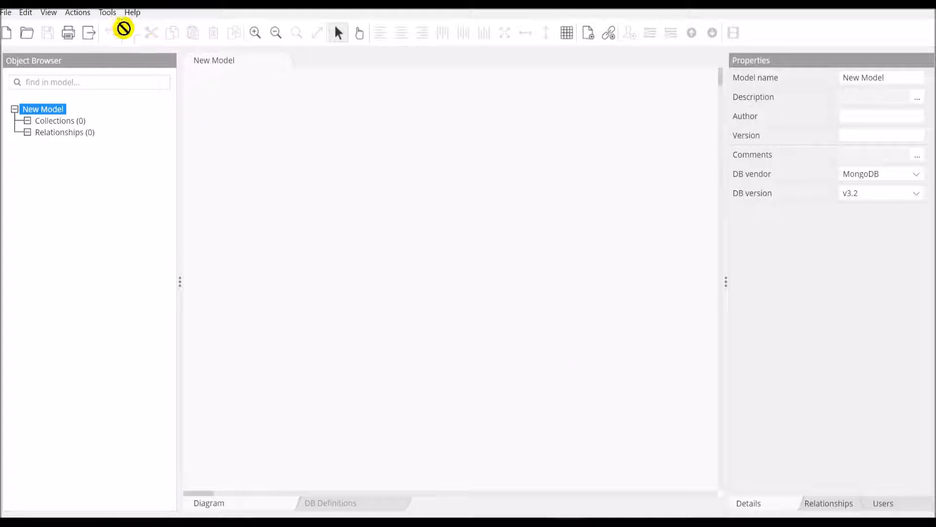
# Step: Set up DDL reverse-engineering with Oracle as source and Northwind Oracle.sql as the file
pyautogui.click(107, 12)
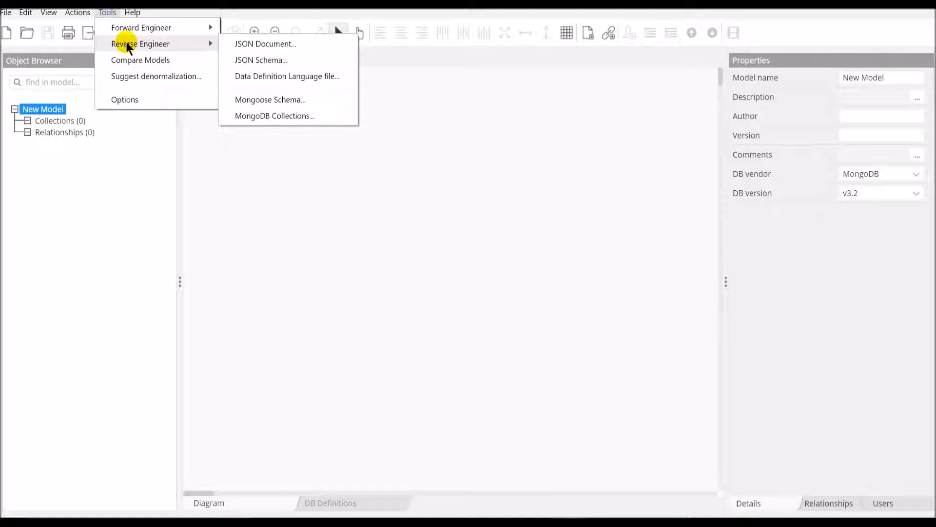
pyautogui.moveTo(250, 76)
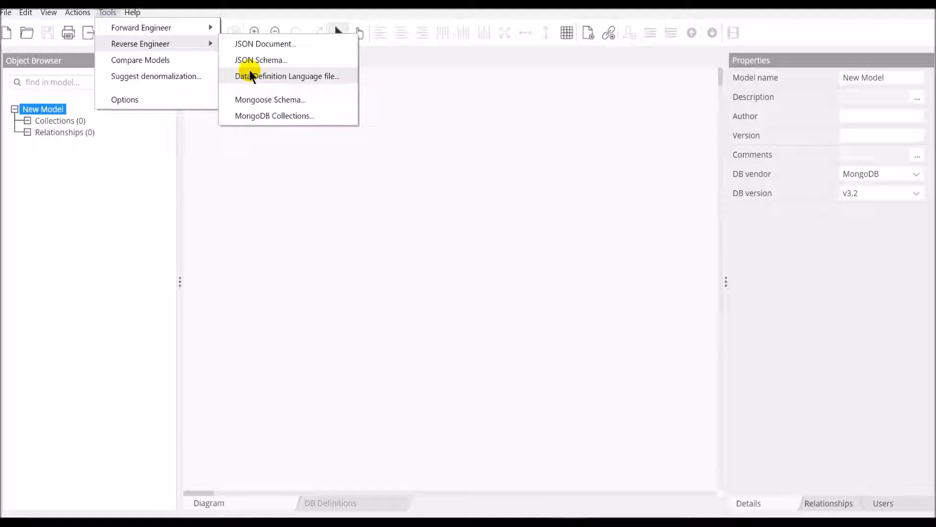
pyautogui.click(287, 77)
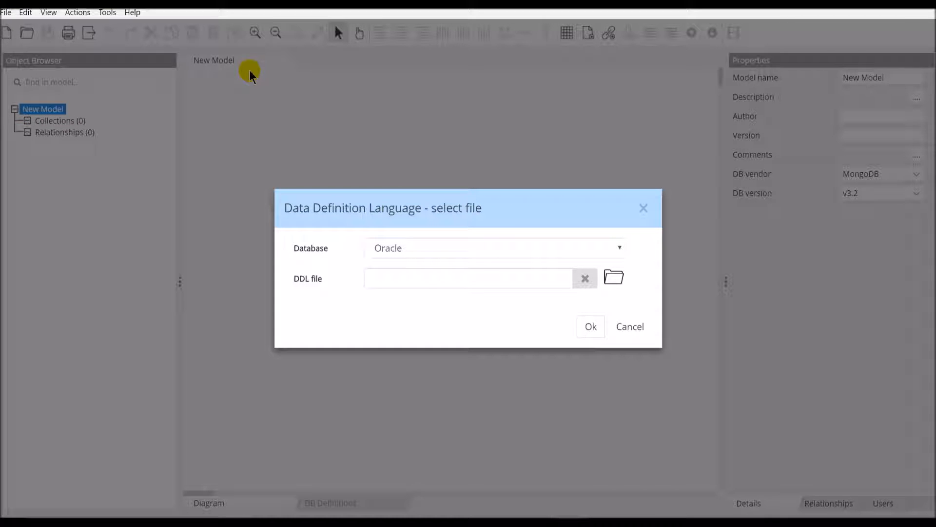
pyautogui.moveTo(604, 239)
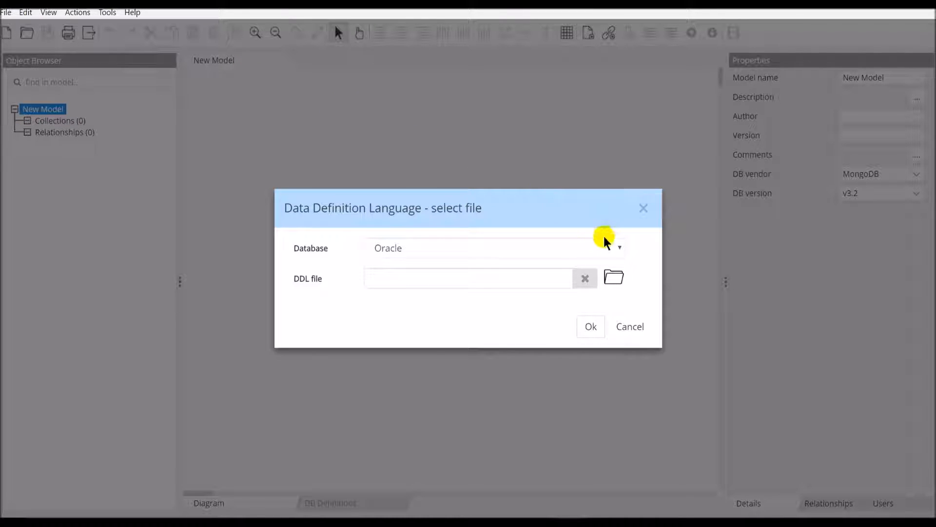
pyautogui.click(619, 248)
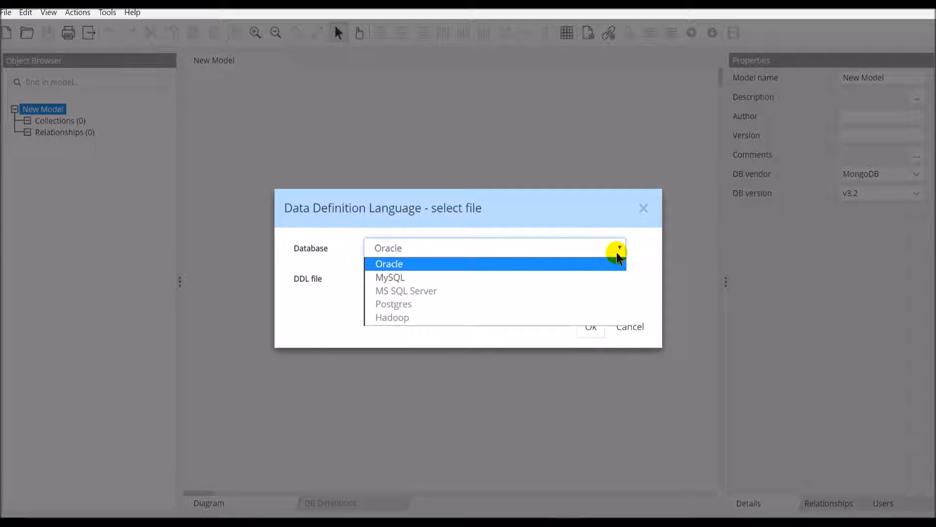
pyautogui.click(389, 264)
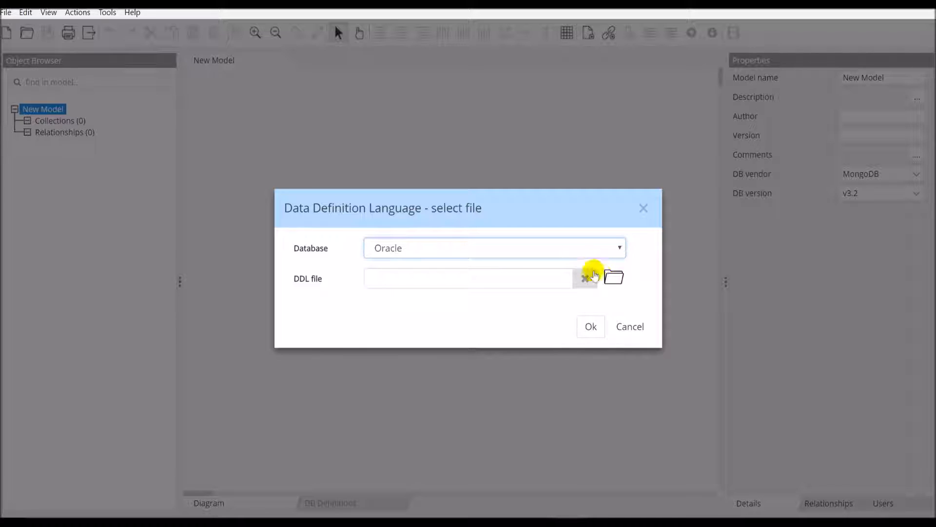
pyautogui.click(613, 276)
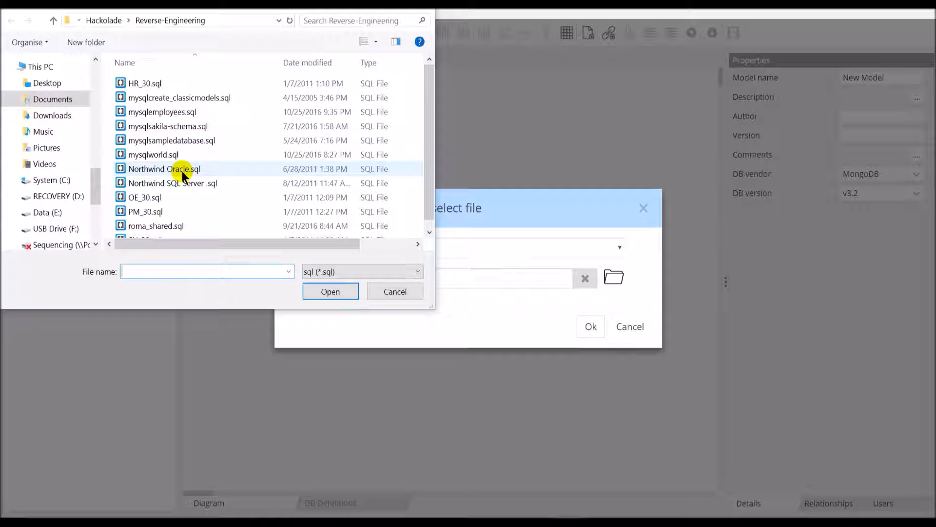
pyautogui.click(330, 291)
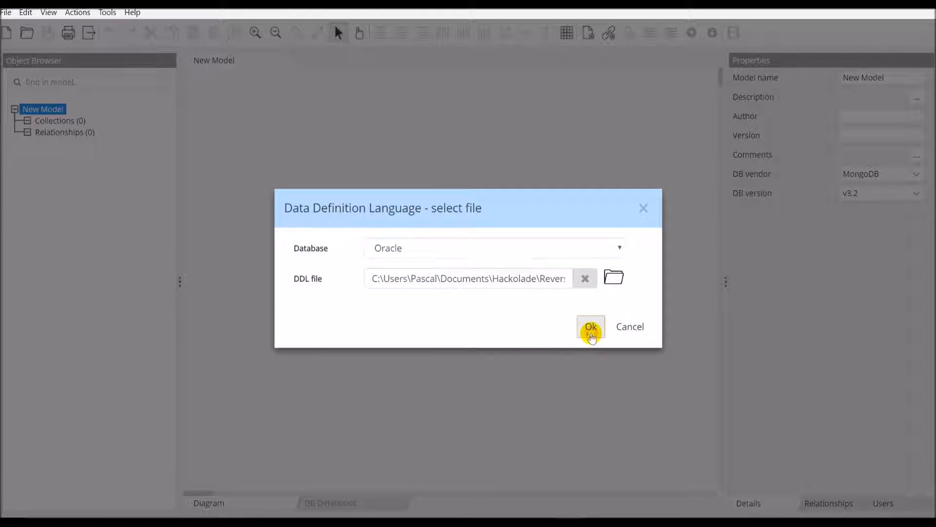
# Step: Import Northwind Oracle.sql, yielding eight collections with relationships in the diagram
pyautogui.click(590, 326)
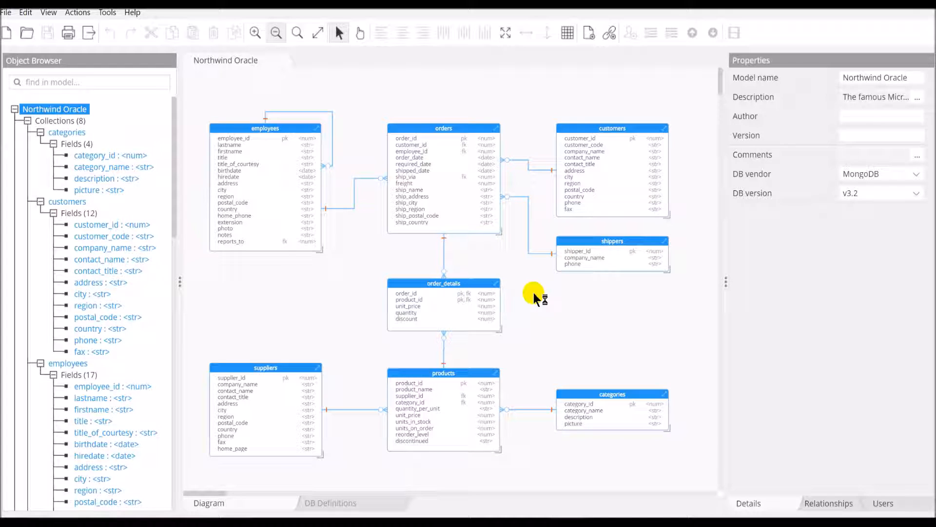
pyautogui.moveTo(530, 305)
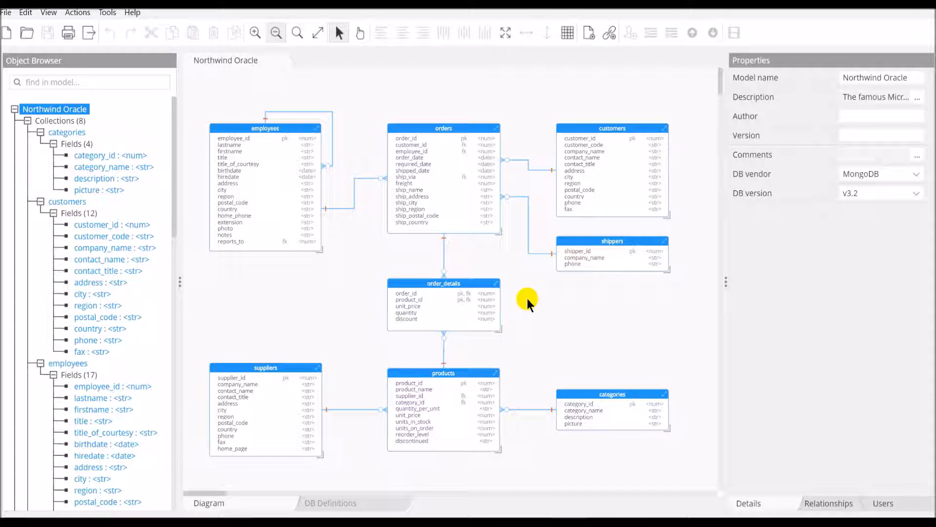
pyautogui.moveTo(483, 257)
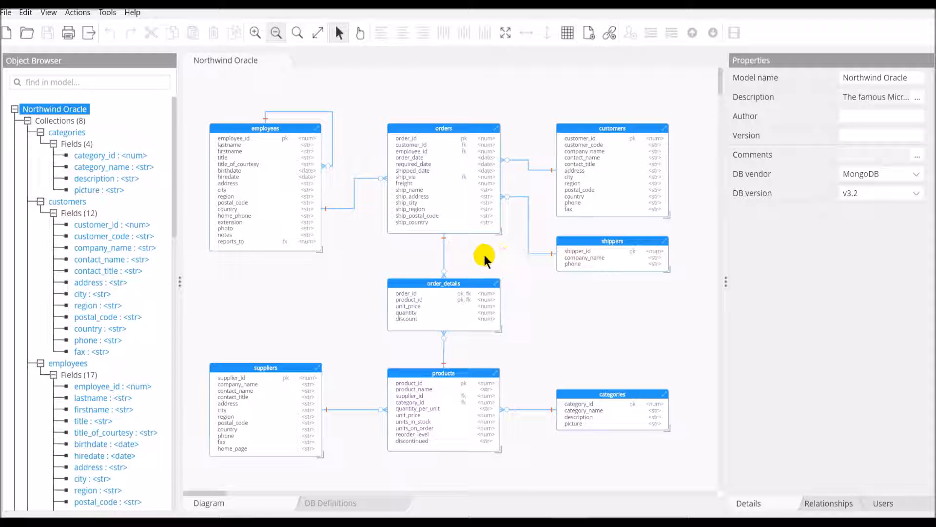
pyautogui.click(408, 305)
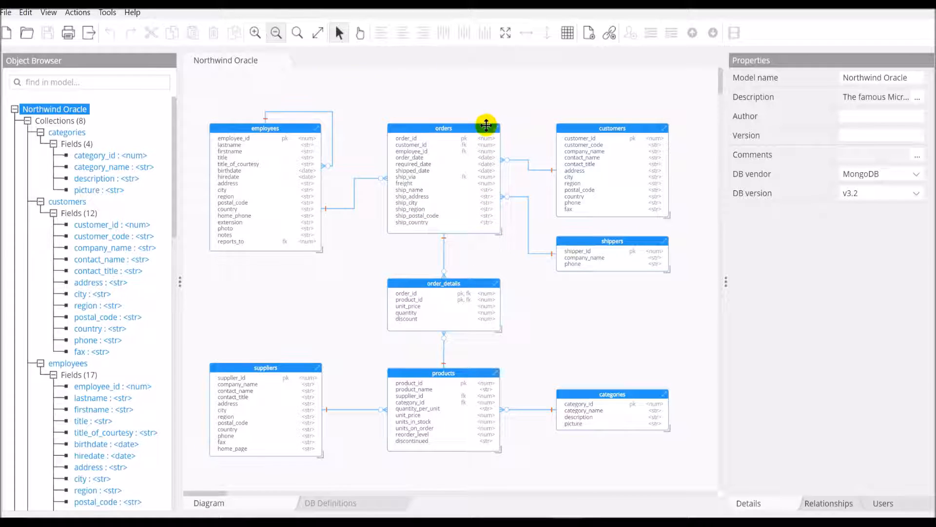
pyautogui.moveTo(591, 285)
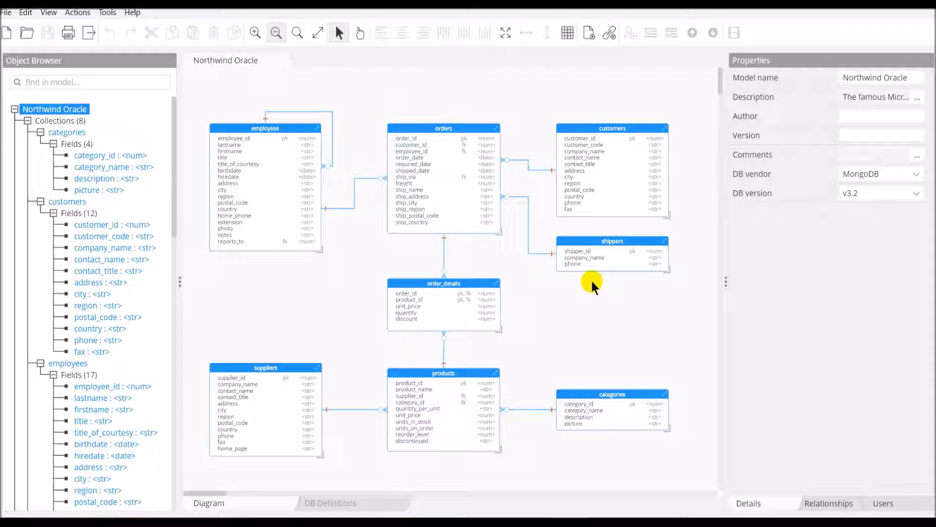
pyautogui.click(107, 11)
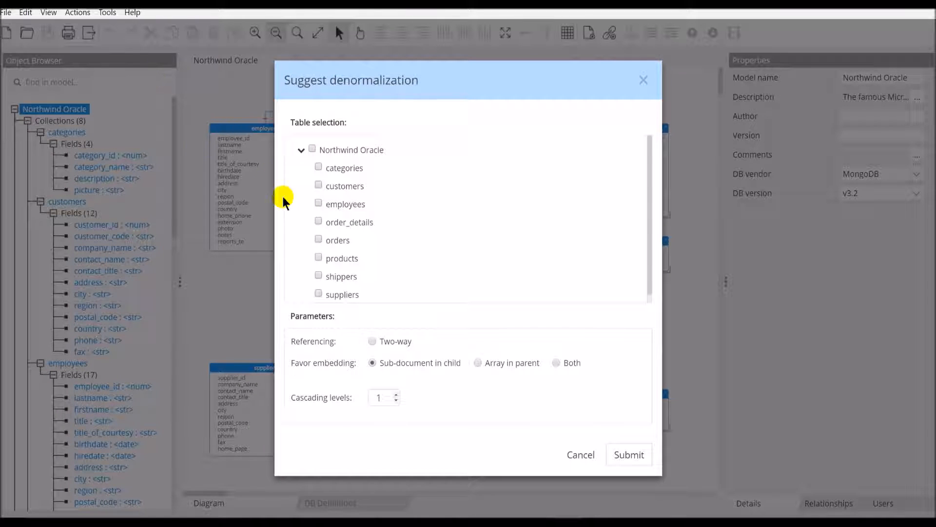
pyautogui.moveTo(333, 191)
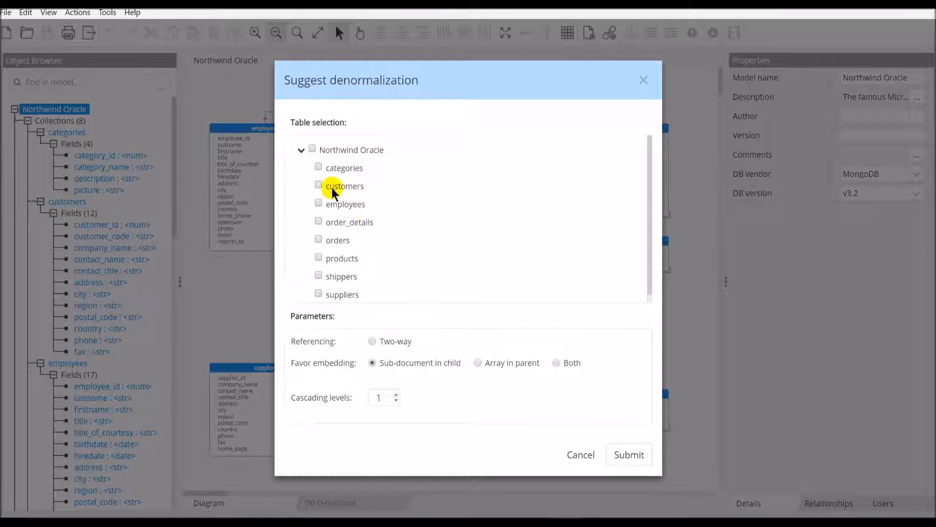
pyautogui.moveTo(334, 264)
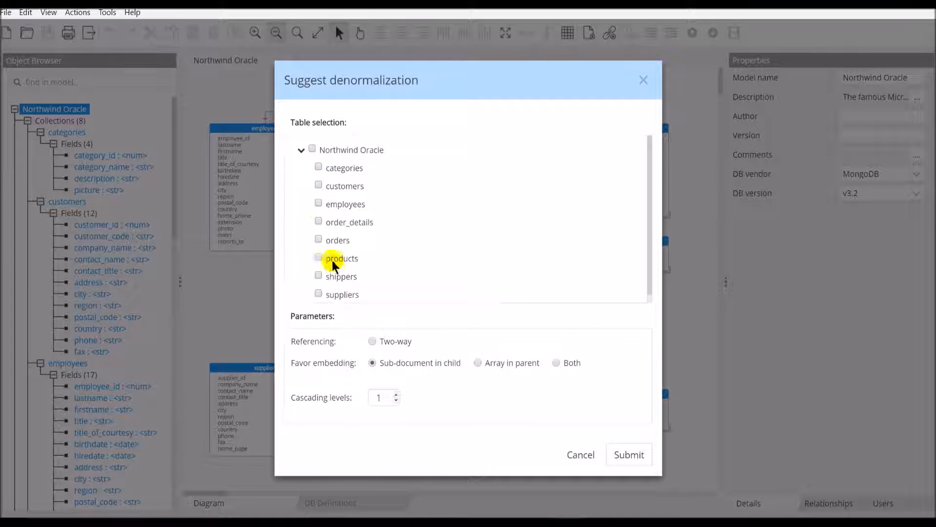
# Step: Select order_details and orders, favoring embedding as an array in the parent
pyautogui.click(319, 221)
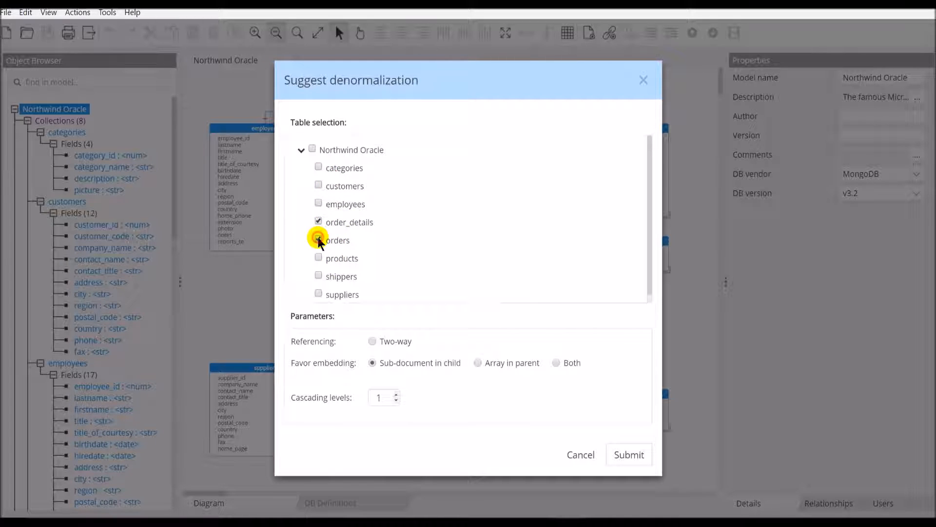
pyautogui.click(318, 240)
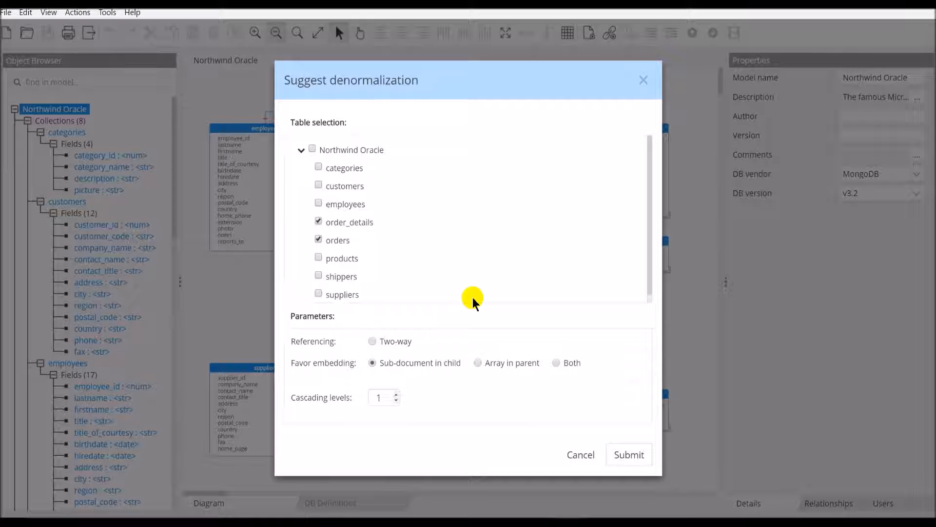
pyautogui.moveTo(522, 327)
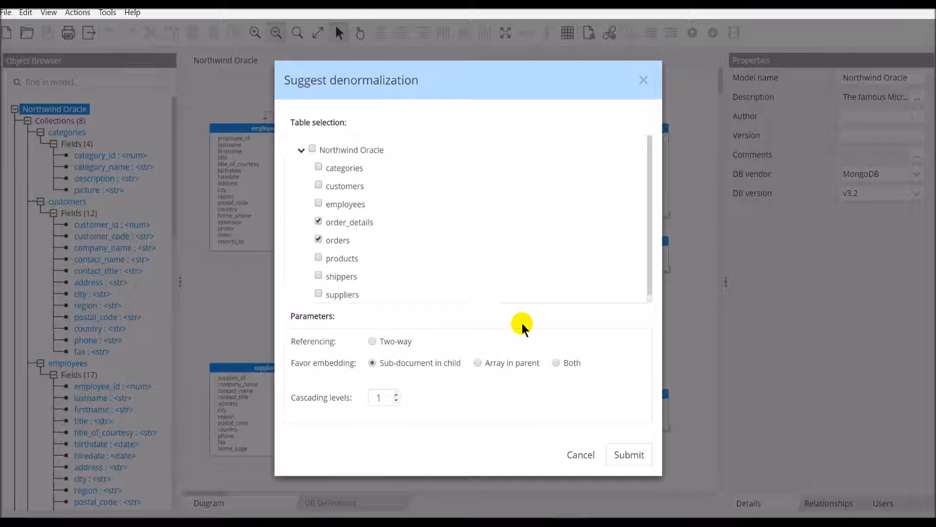
pyautogui.click(478, 362)
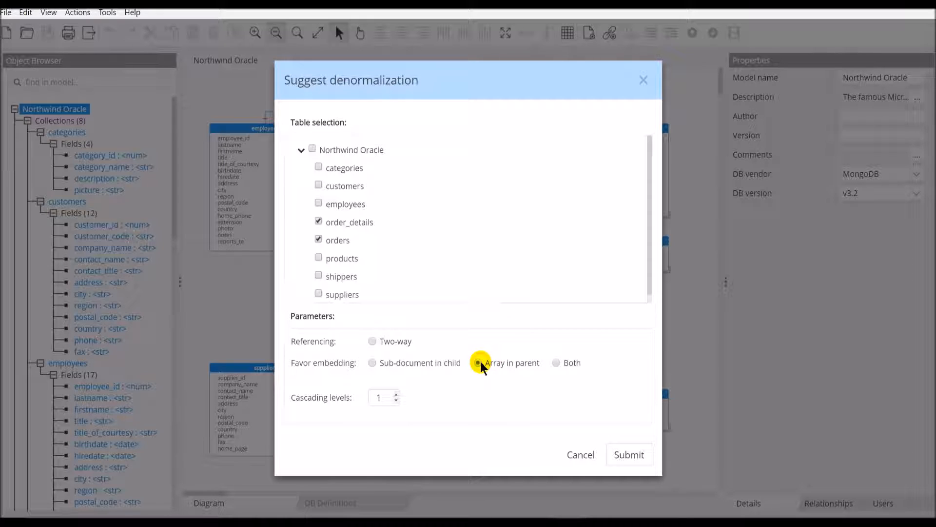
pyautogui.click(478, 362)
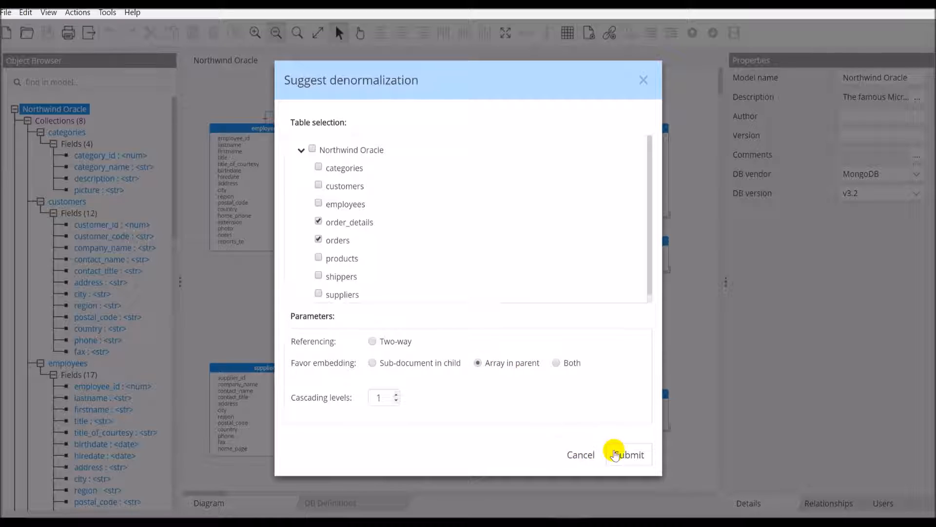
# Step: Apply the suggestion, expand orders' new order_details array, and select order_details
pyautogui.click(628, 454)
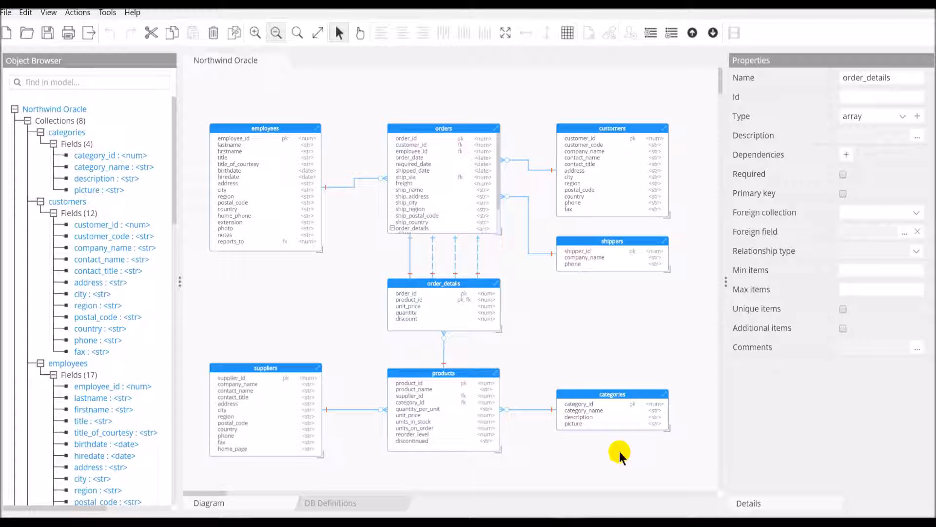
pyautogui.moveTo(496, 131)
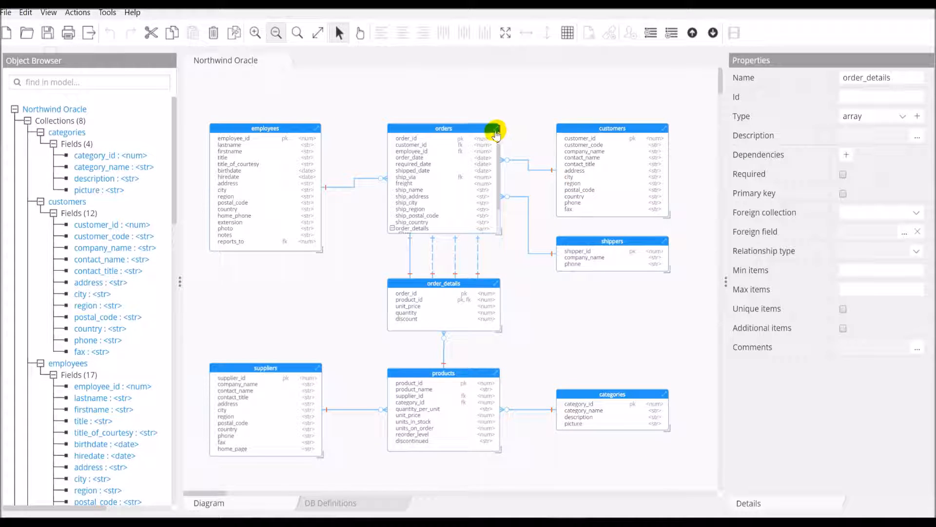
pyautogui.click(393, 228)
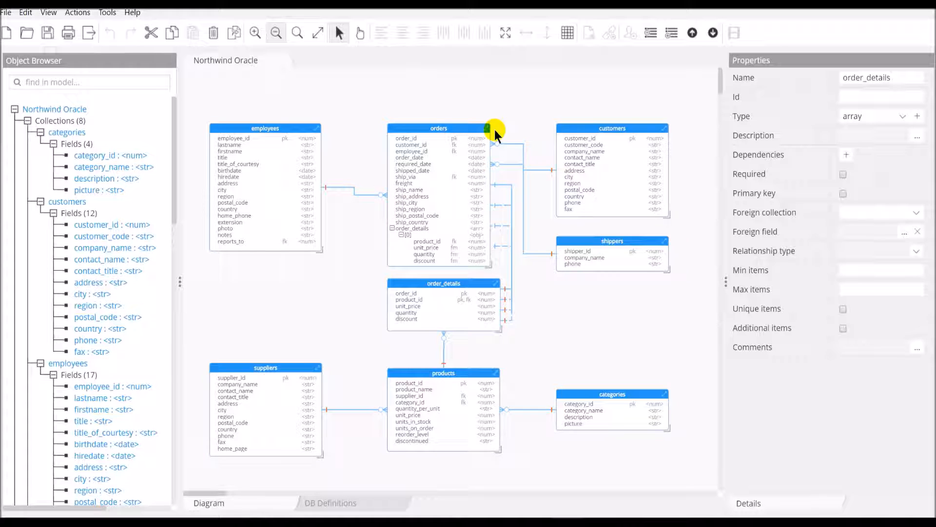
pyautogui.moveTo(490, 190)
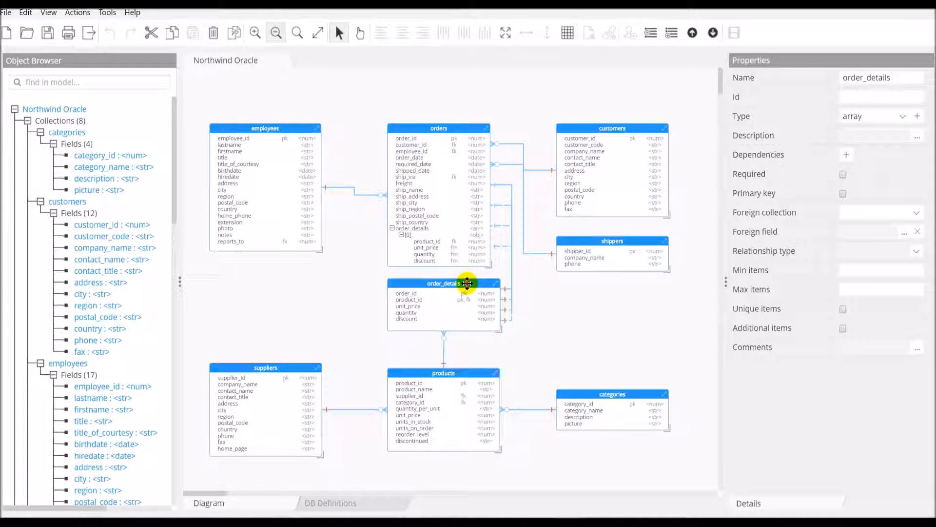
pyautogui.click(443, 283)
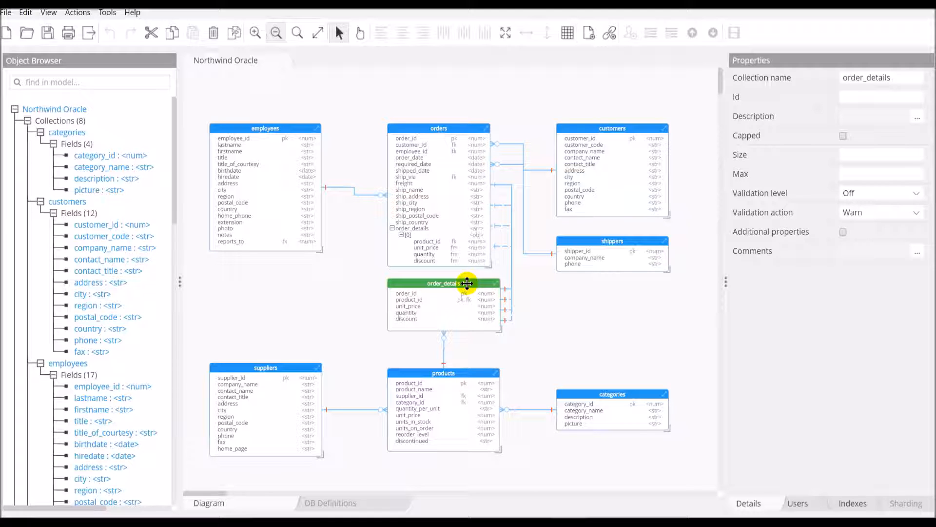
pyautogui.click(410, 299)
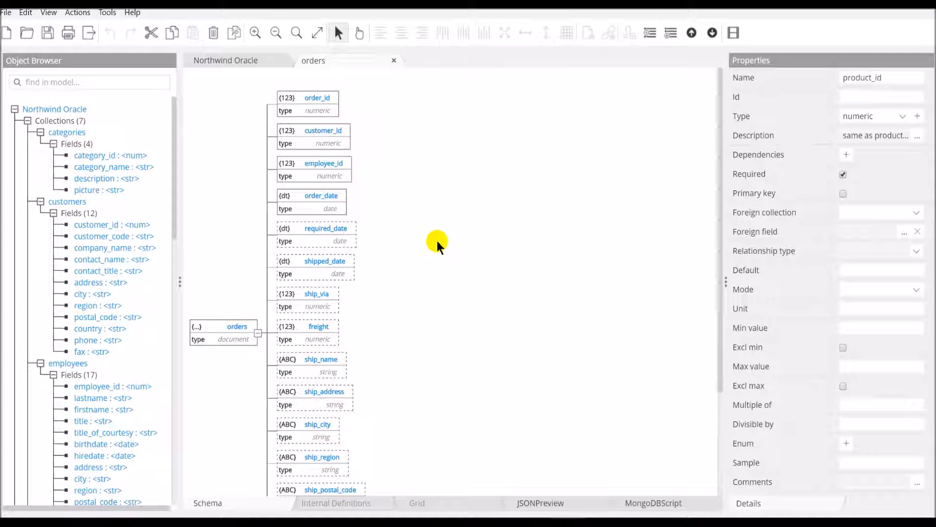
# Step: Make the embedded product_id reference product_id in the products collection
pyautogui.click(917, 212)
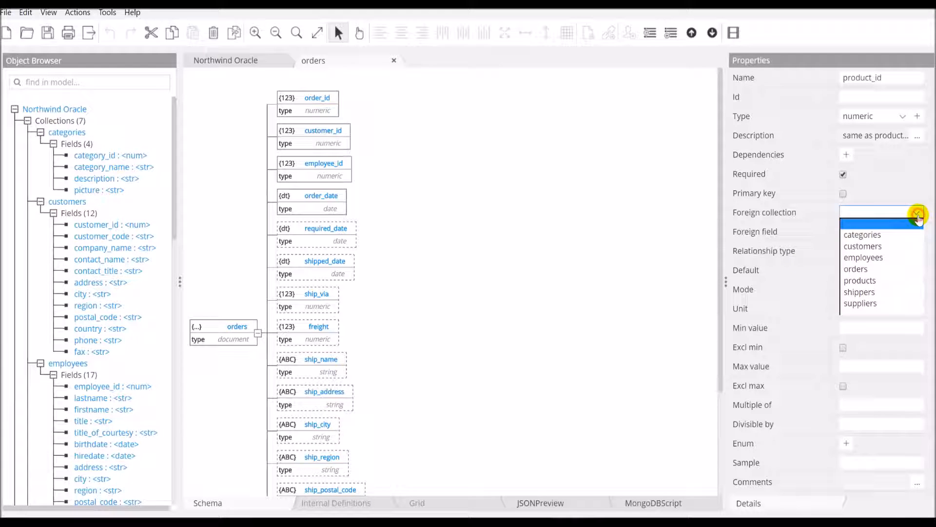
pyautogui.click(860, 280)
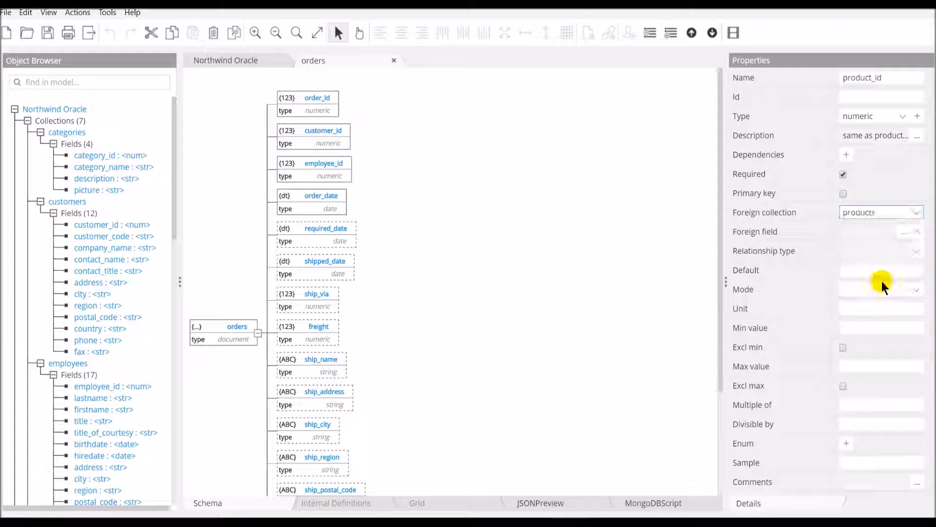
pyautogui.click(916, 232)
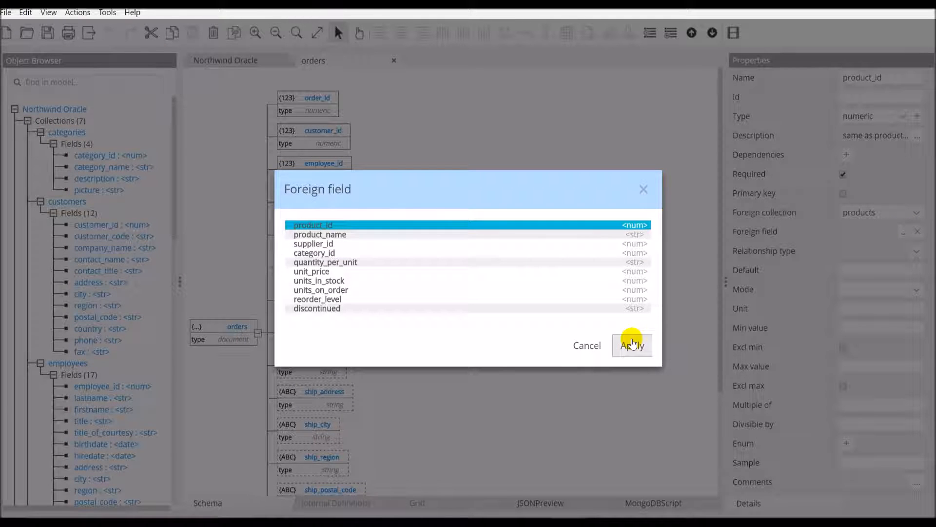
pyautogui.click(632, 345)
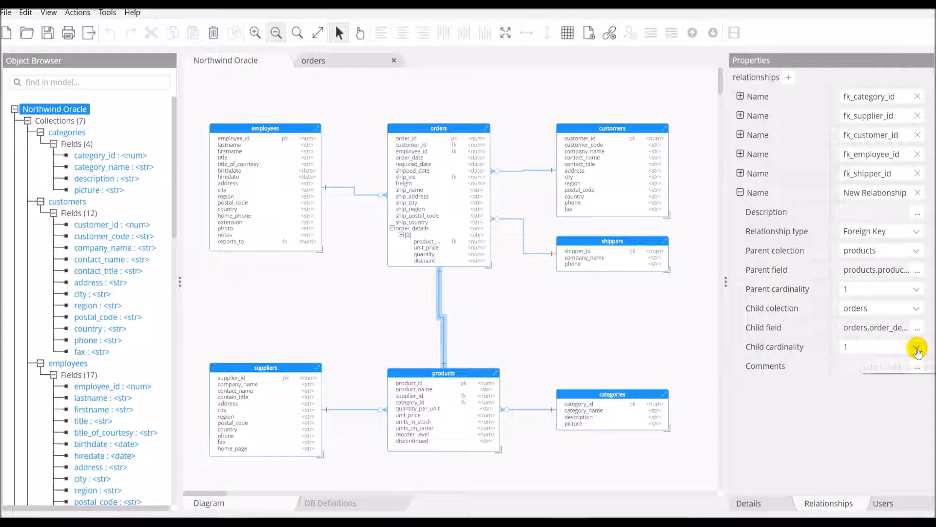
# Step: Return to the Northwind Oracle model-level properties
pyautogui.click(915, 347)
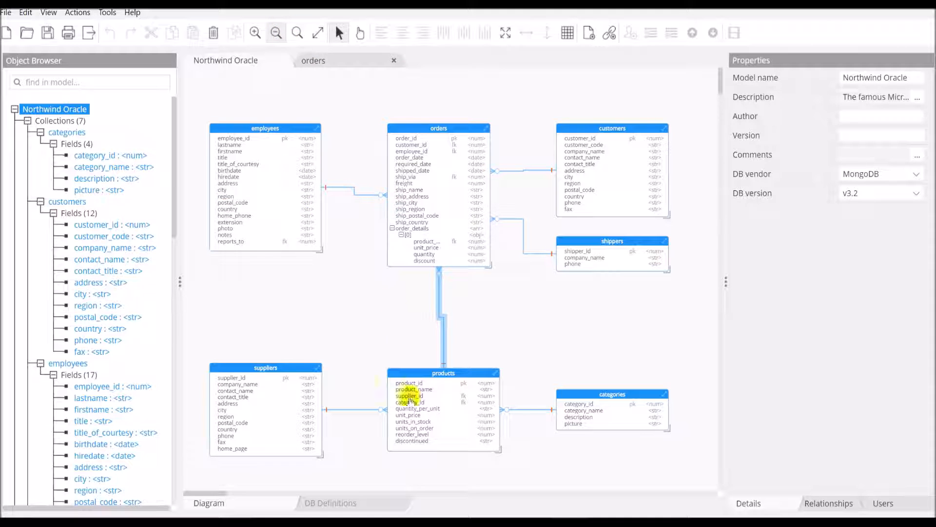
pyautogui.moveTo(426, 247)
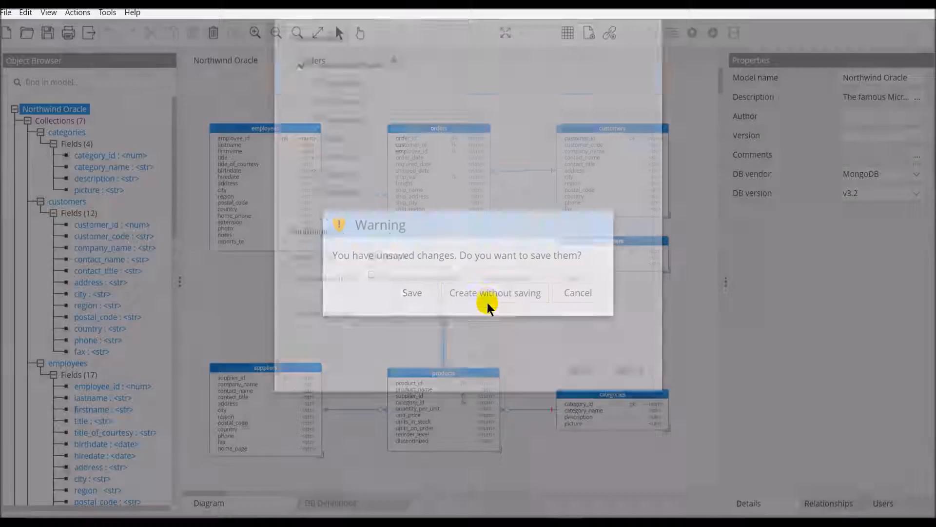
# Step: Continue without saving and select products and orders for sub-document-in-child embedding
pyautogui.click(494, 292)
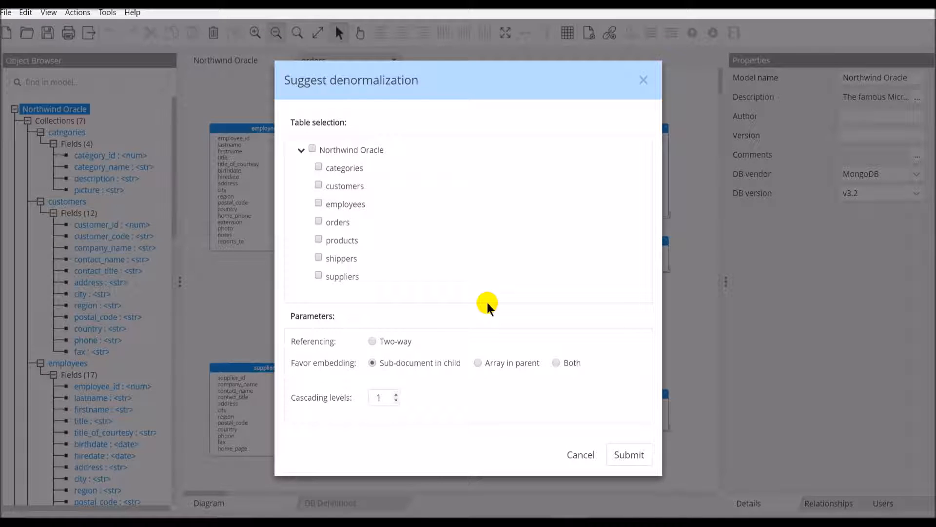
pyautogui.moveTo(354, 276)
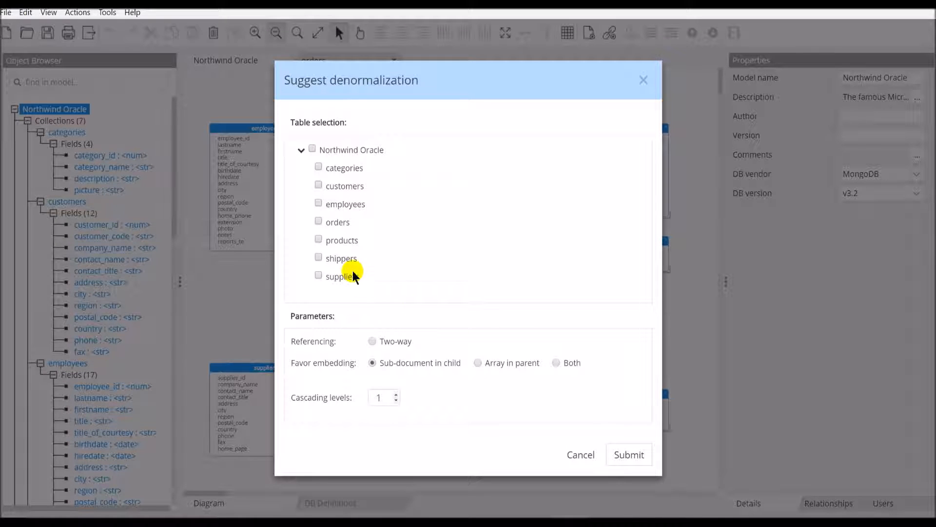
pyautogui.click(319, 239)
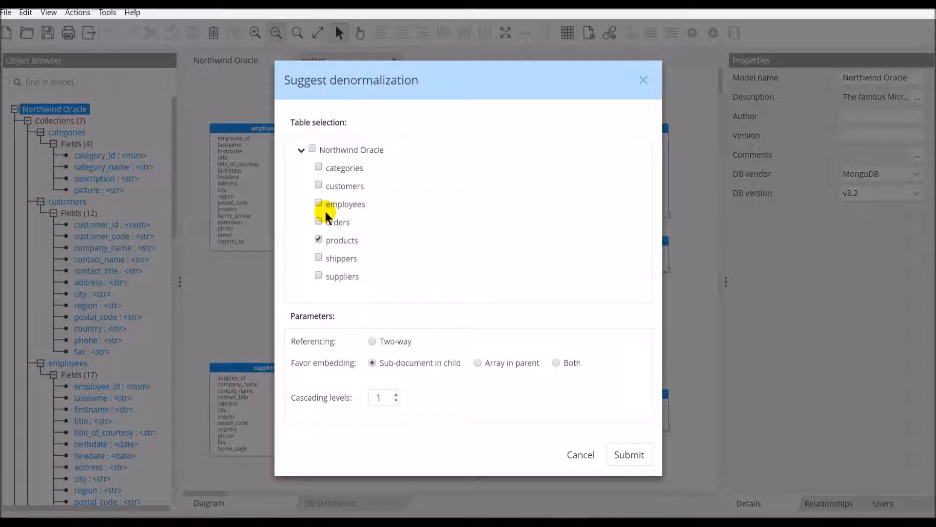
pyautogui.click(319, 223)
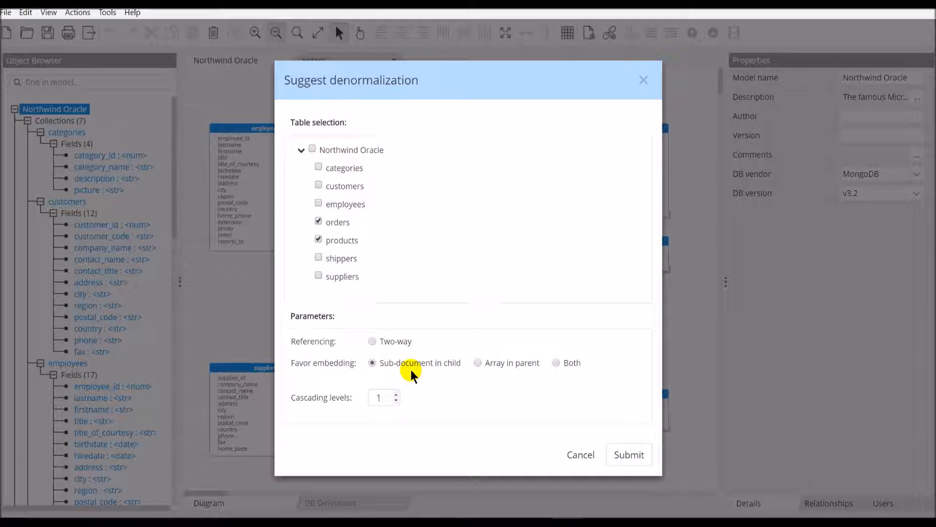
pyautogui.moveTo(435, 375)
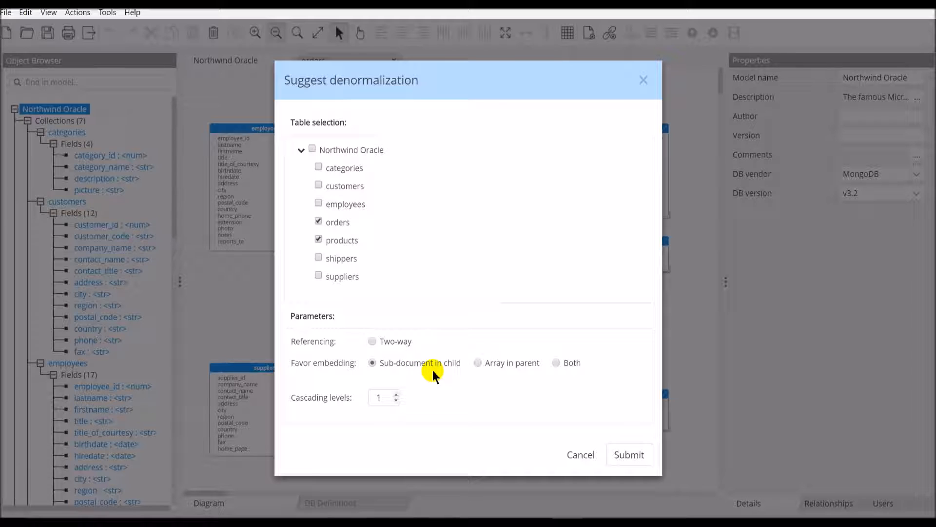
pyautogui.moveTo(466, 400)
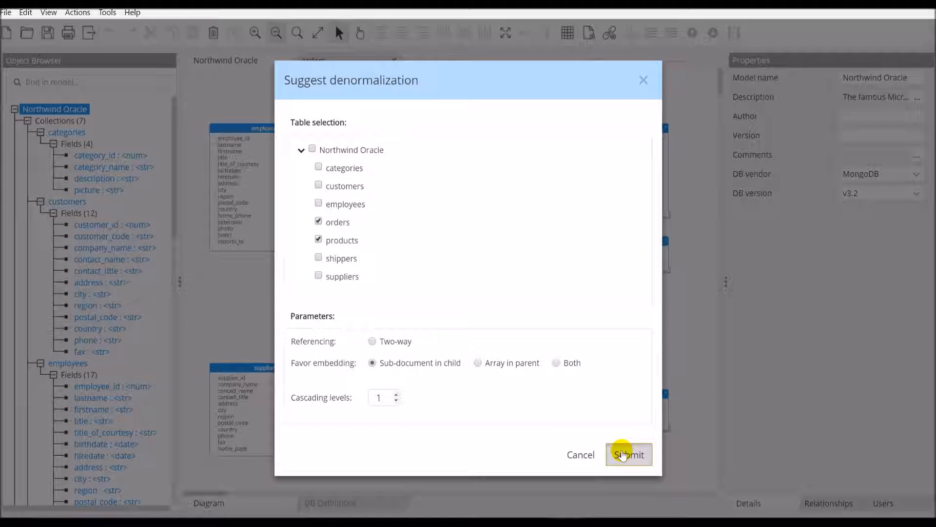
# Step: Apply the suggestion and inspect the embedded products sub-document in the orders schema
pyautogui.click(628, 455)
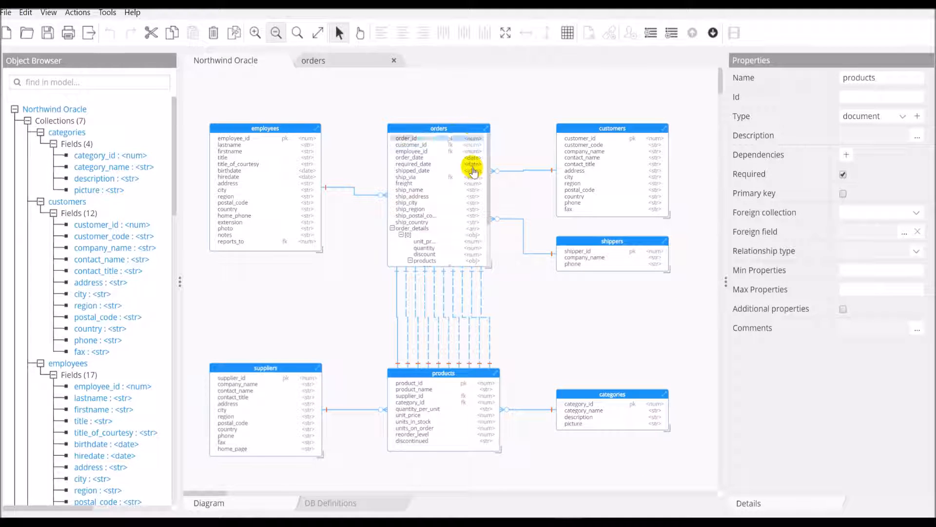
pyautogui.click(411, 261)
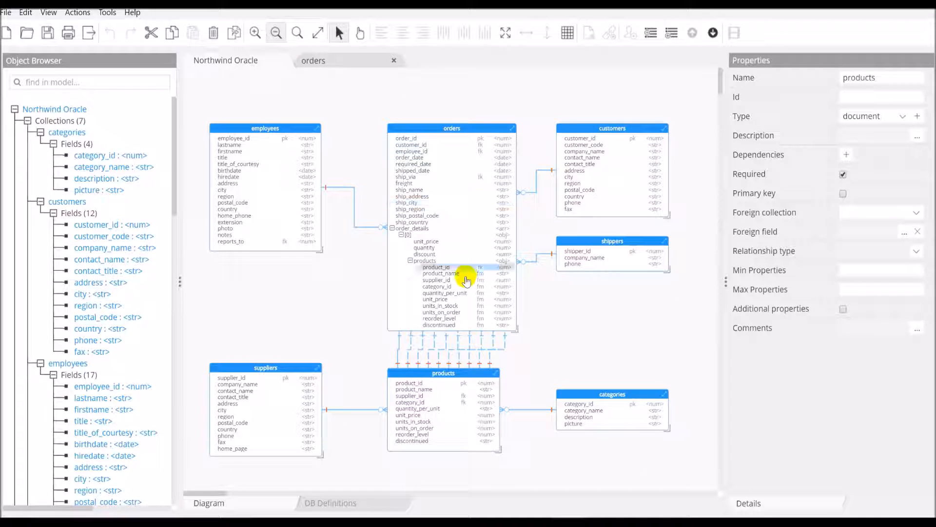
pyautogui.click(452, 127)
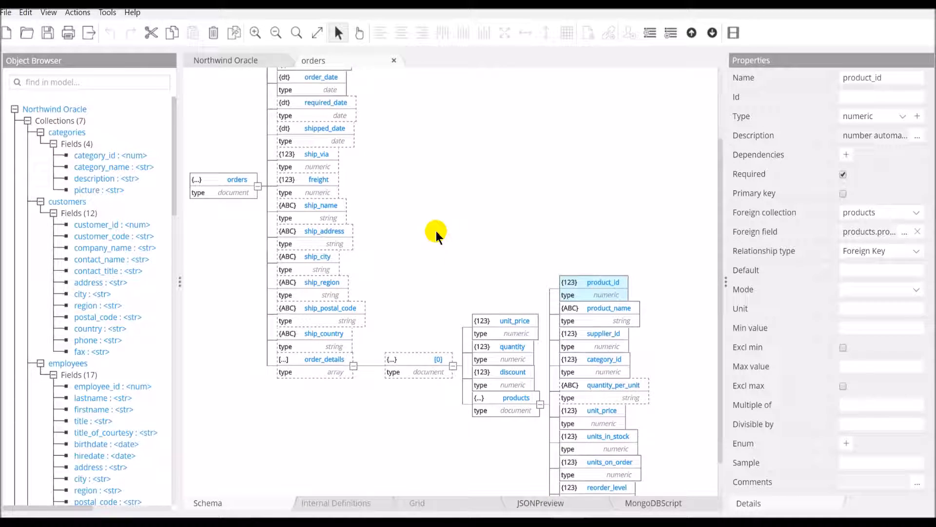
pyautogui.scroll(-3)
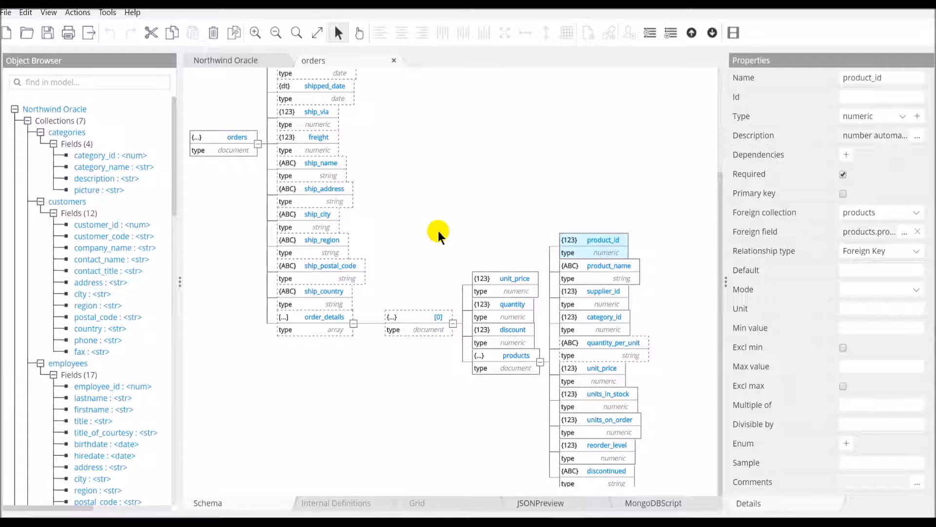
pyautogui.moveTo(521, 261)
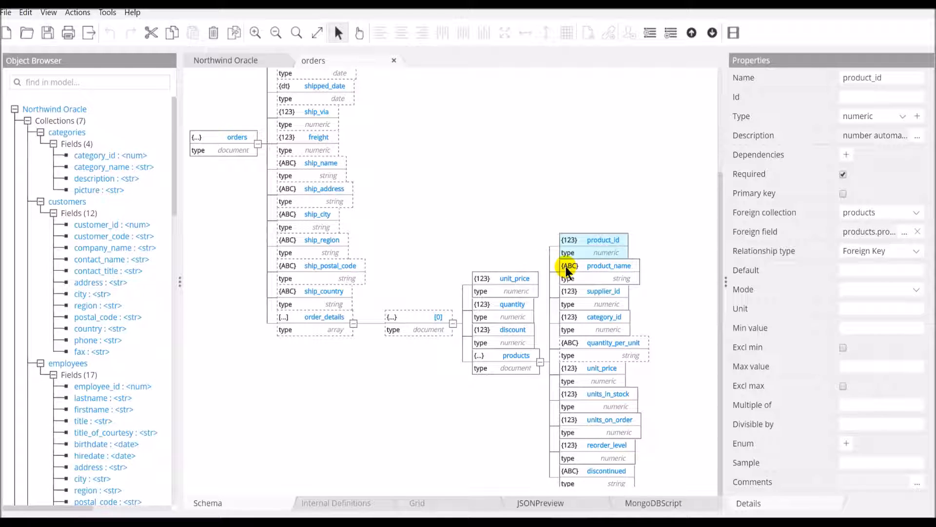
pyautogui.moveTo(600, 281)
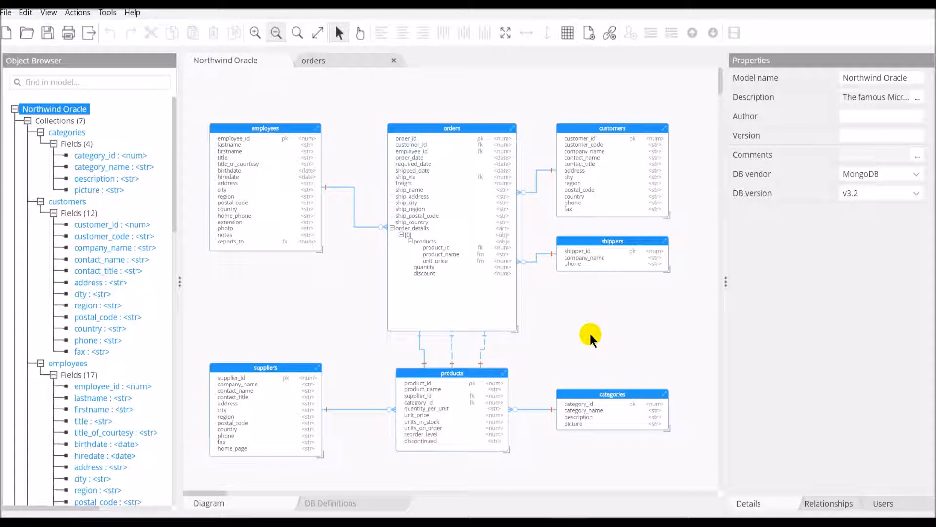
pyautogui.moveTo(559, 391)
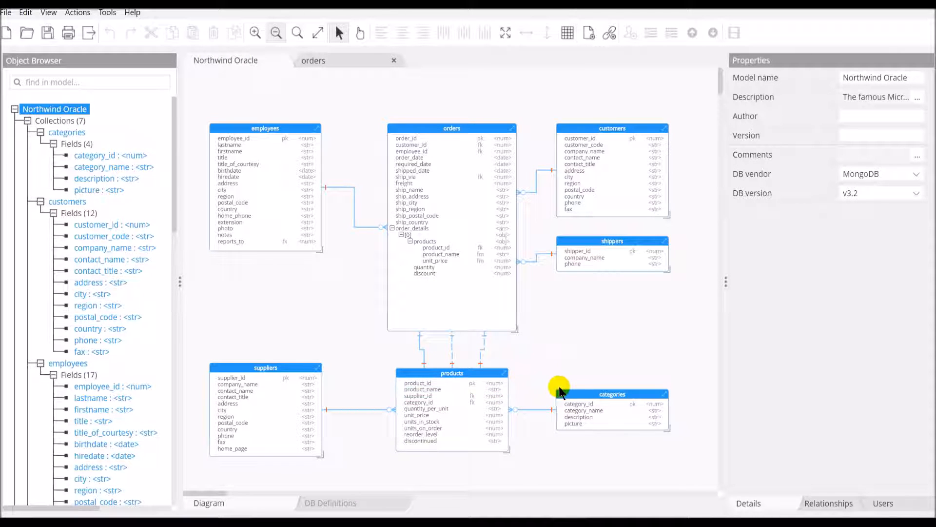
pyautogui.click(573, 423)
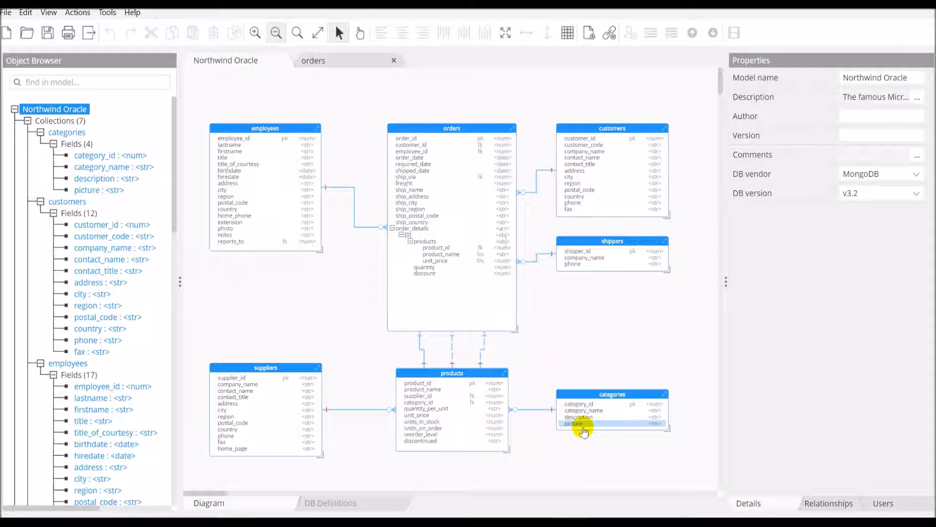
pyautogui.moveTo(269, 168)
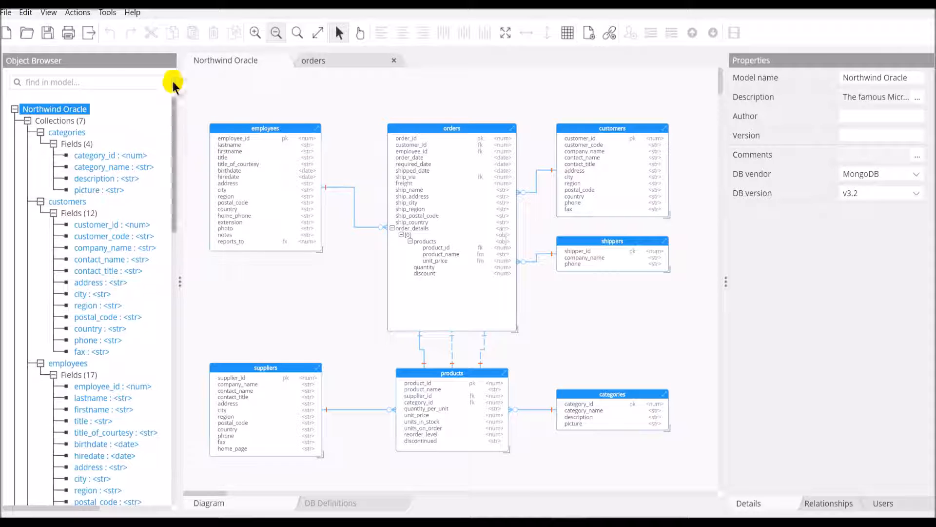
# Step: Start an unsaved denormalization of products and categories using two-way referencing
pyautogui.click(107, 11)
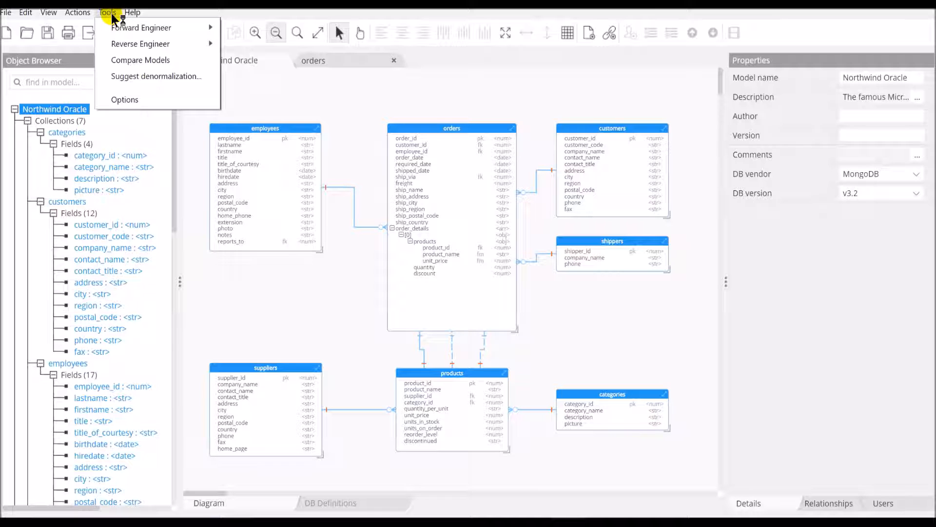
pyautogui.moveTo(141, 44)
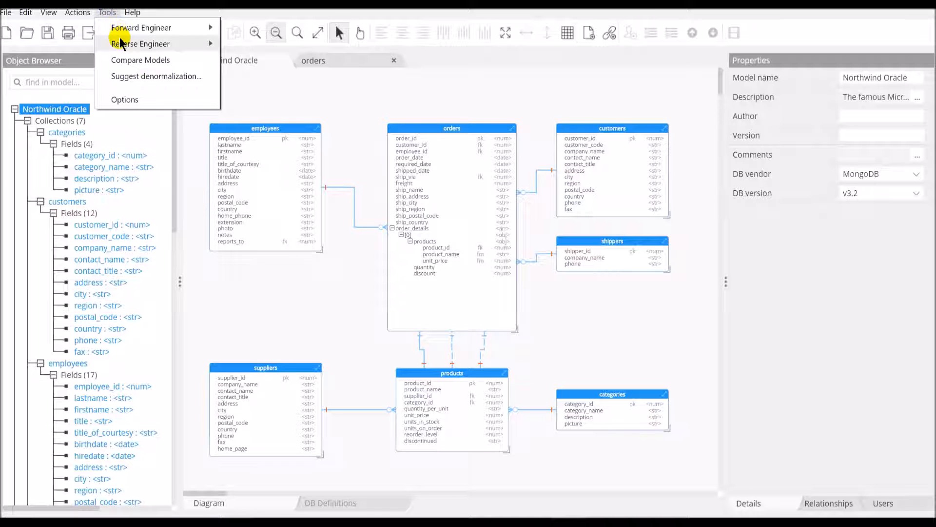
pyautogui.click(141, 43)
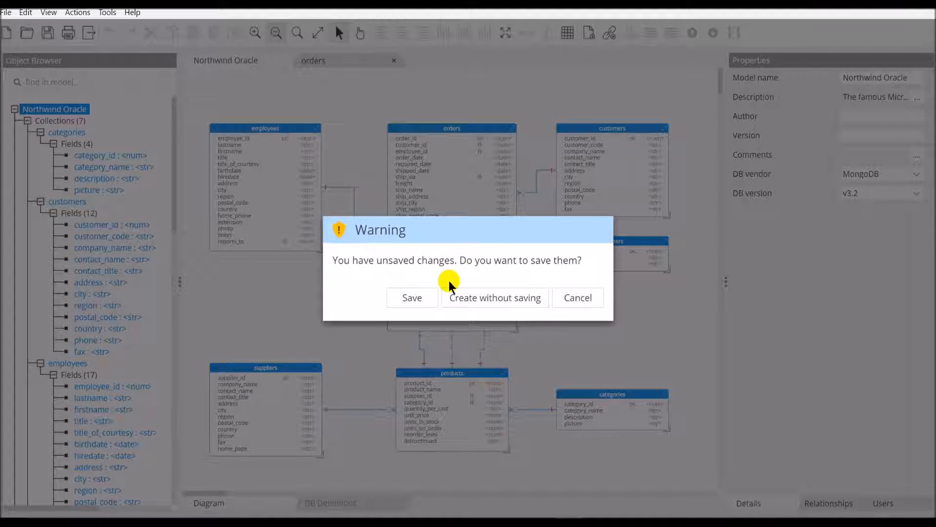
pyautogui.click(494, 297)
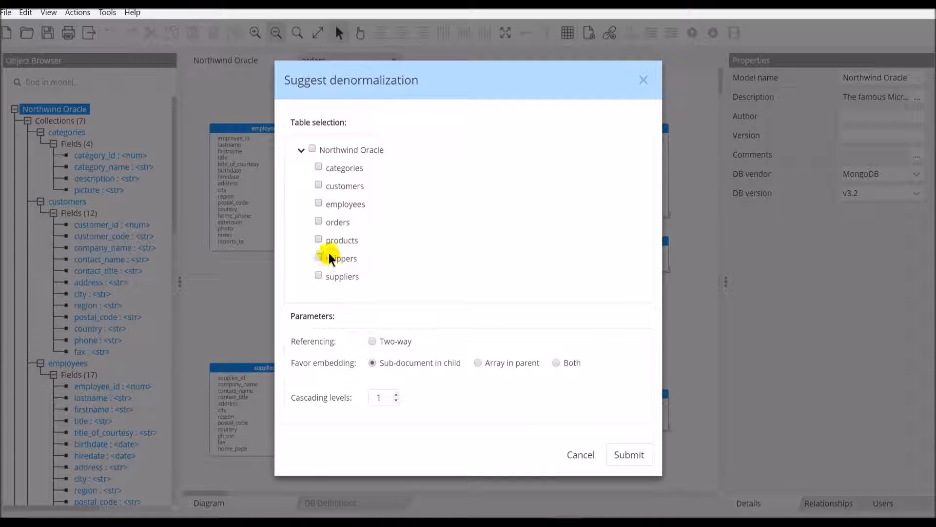
pyautogui.click(318, 239)
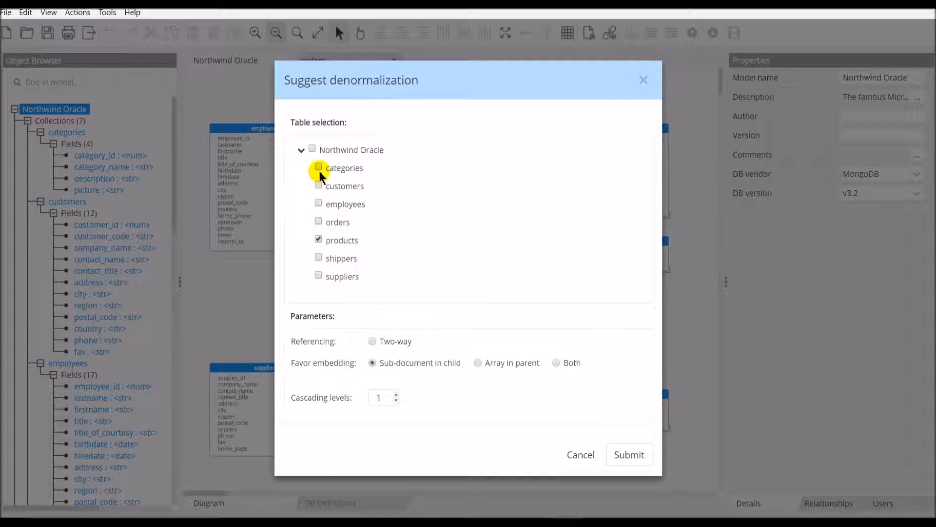
pyautogui.click(318, 168)
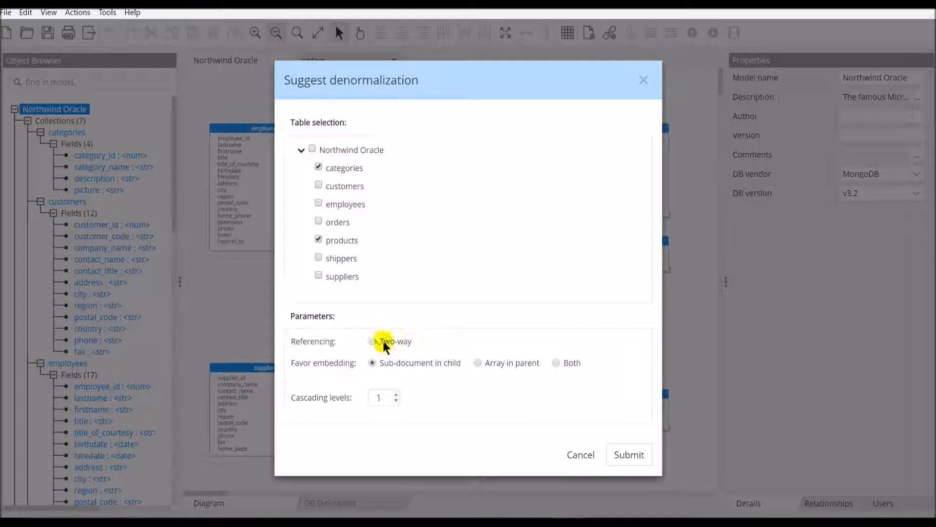
pyautogui.click(372, 341)
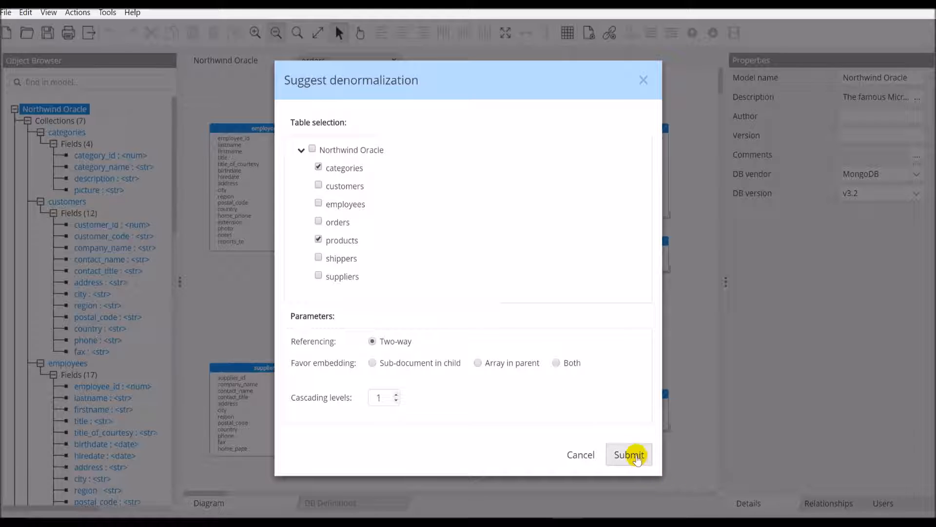
# Step: Submit the denormalization so categories gains a products array of product_id references
pyautogui.click(628, 455)
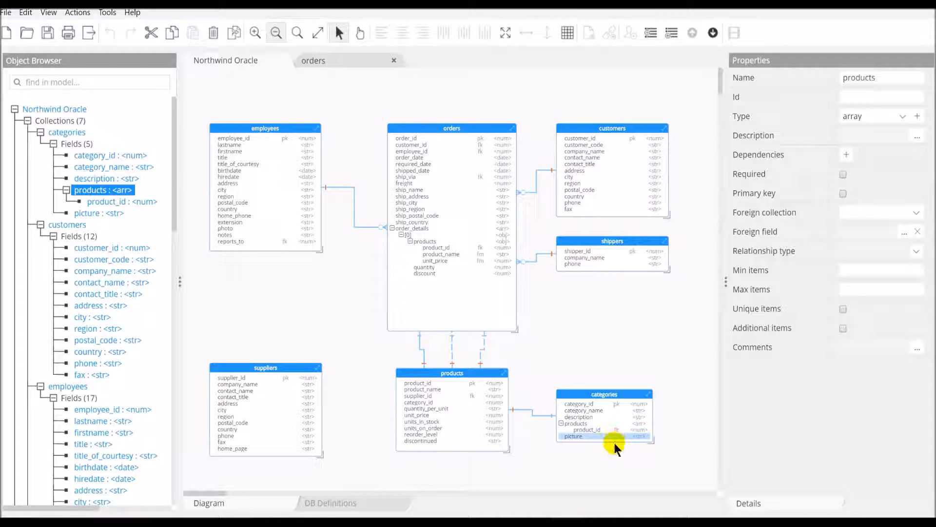
pyautogui.moveTo(588, 430)
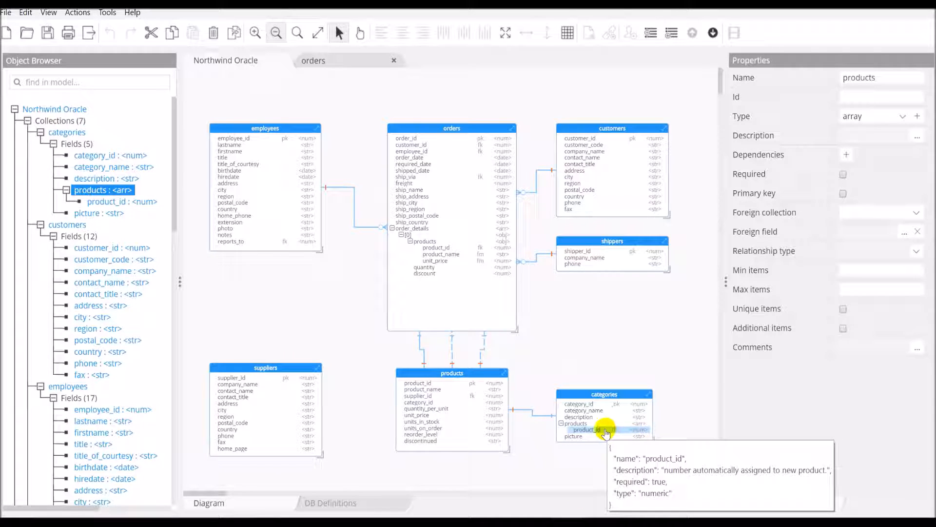